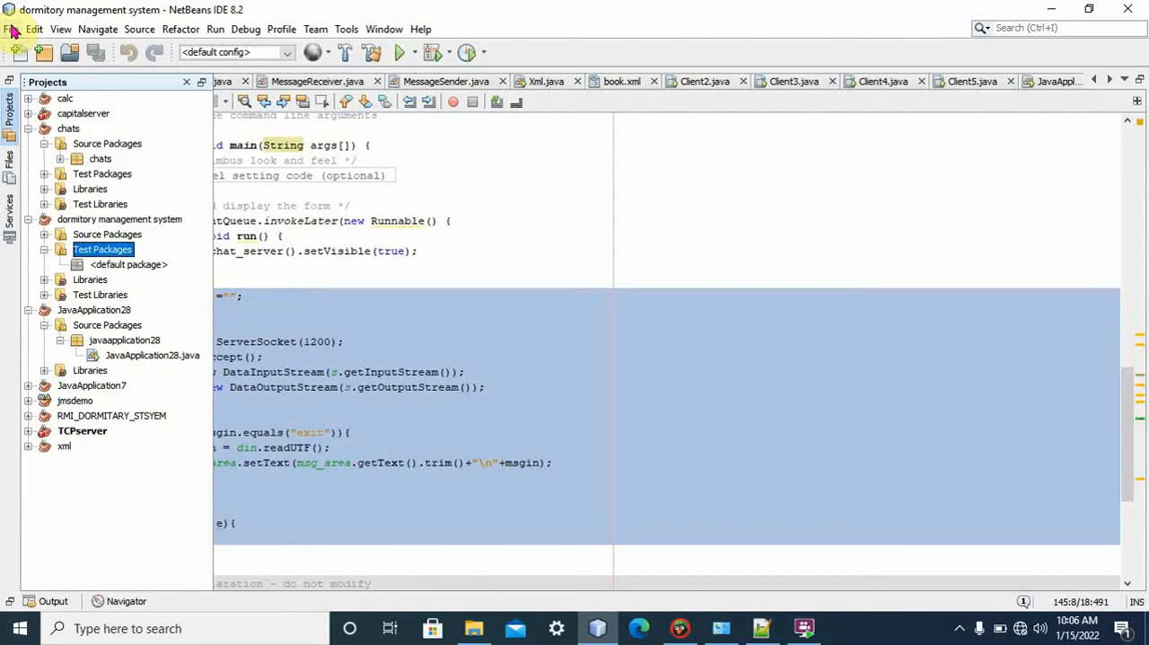
# - Create a new Java Application project named chating, opening its Chating.java main class
pyautogui.click(11, 29)
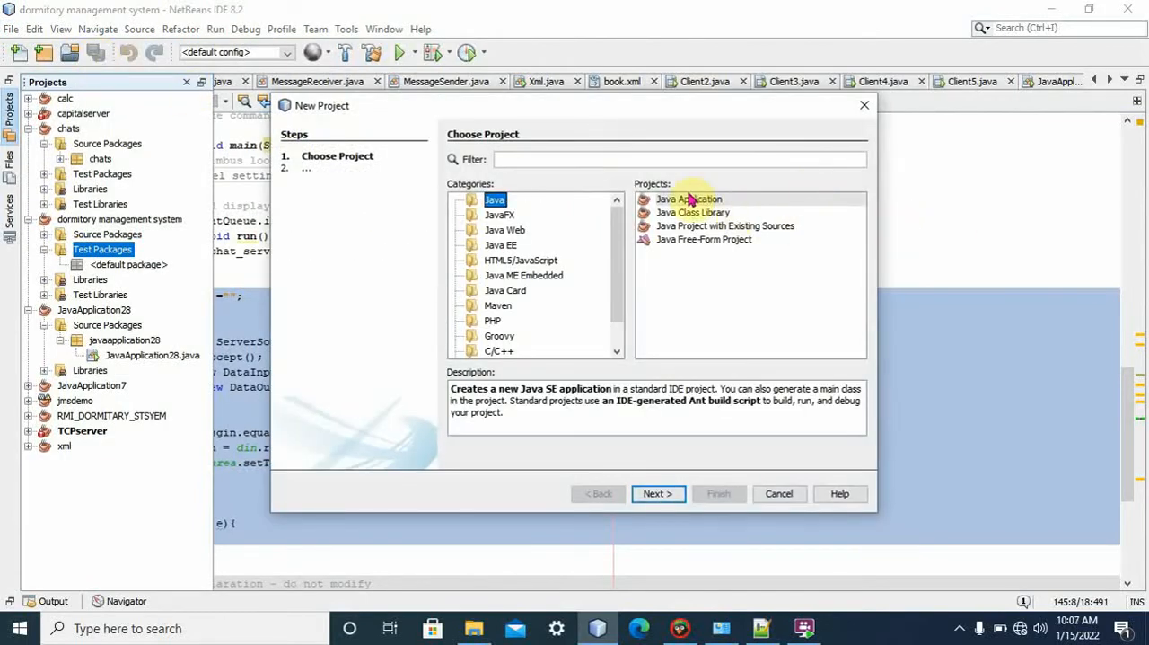
pyautogui.click(690, 198)
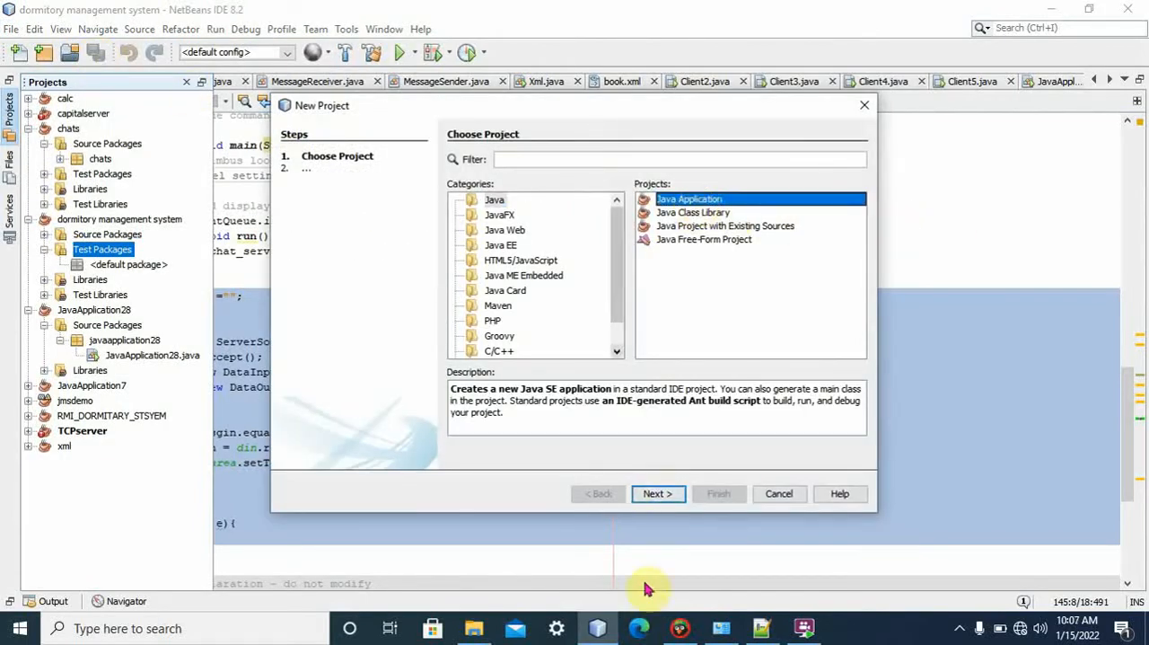
pyautogui.click(657, 492)
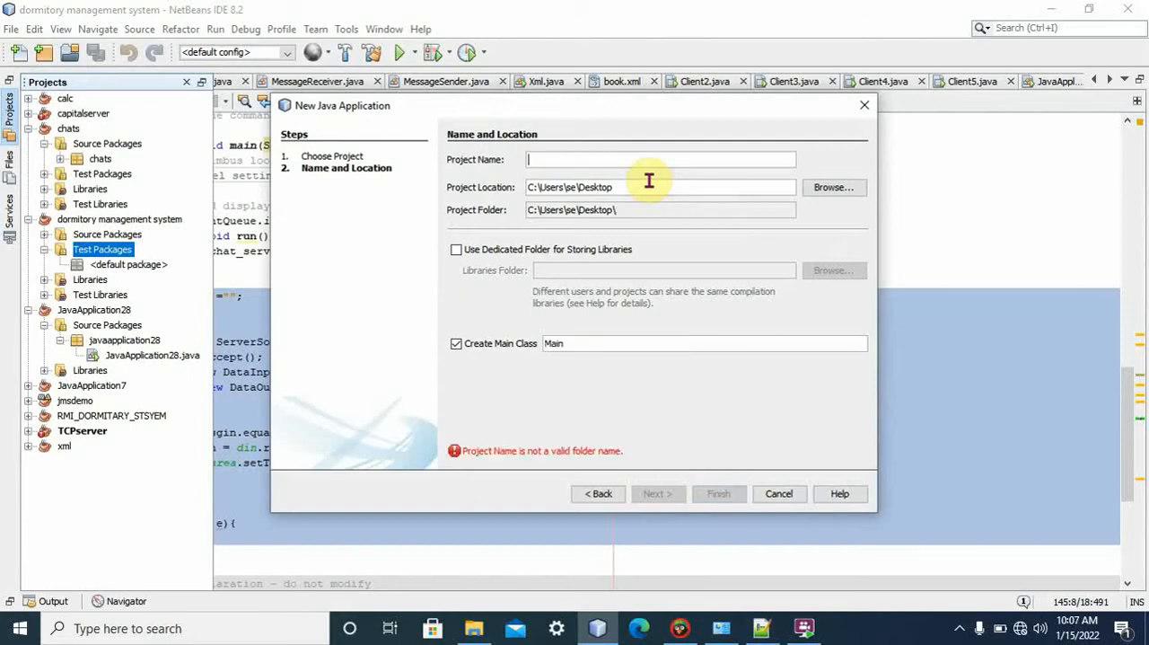
pyautogui.write('chating')
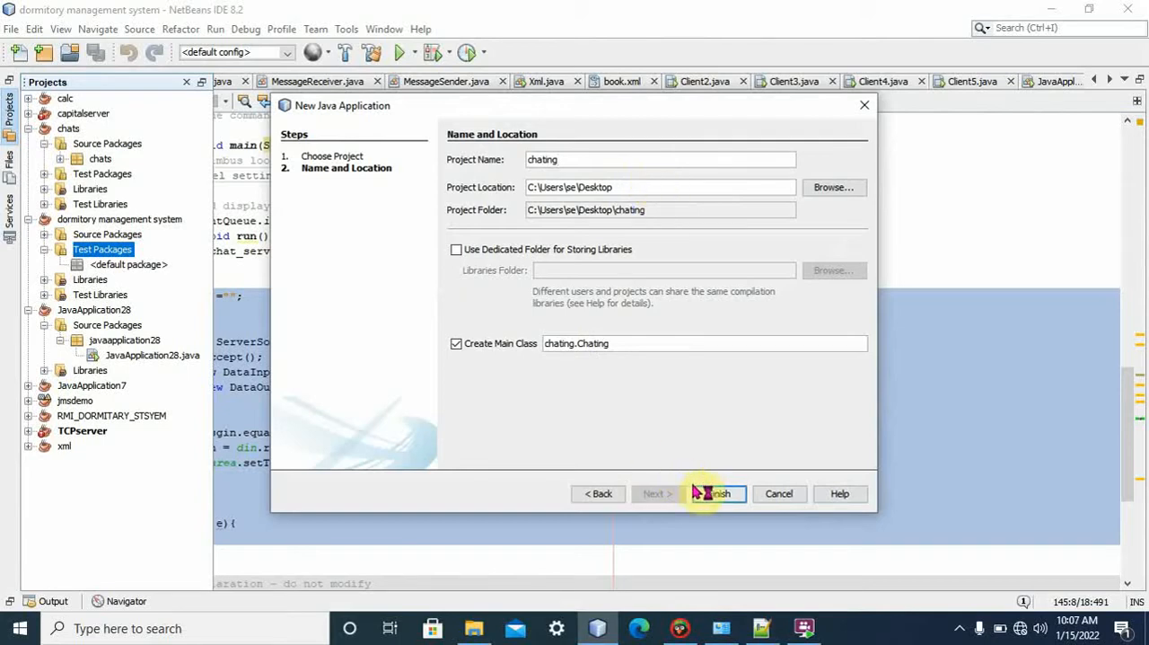
pyautogui.click(715, 492)
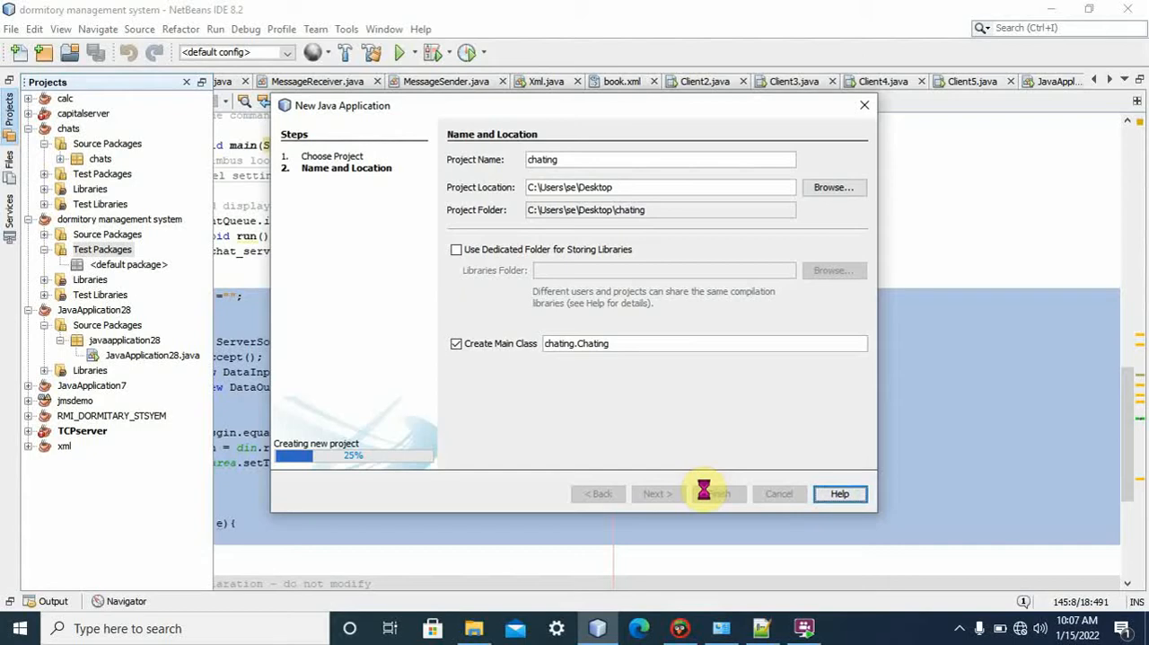
pyautogui.click(714, 492)
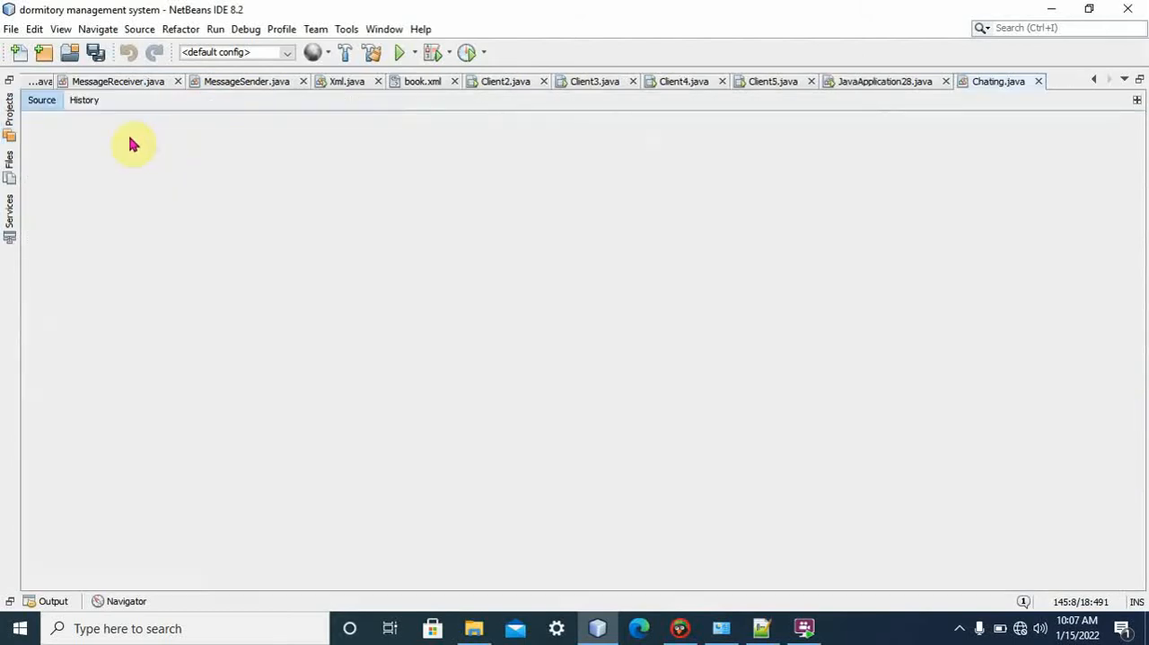
# - Expand the chating project and its Source Packages to select the chating package
pyautogui.click(996, 81)
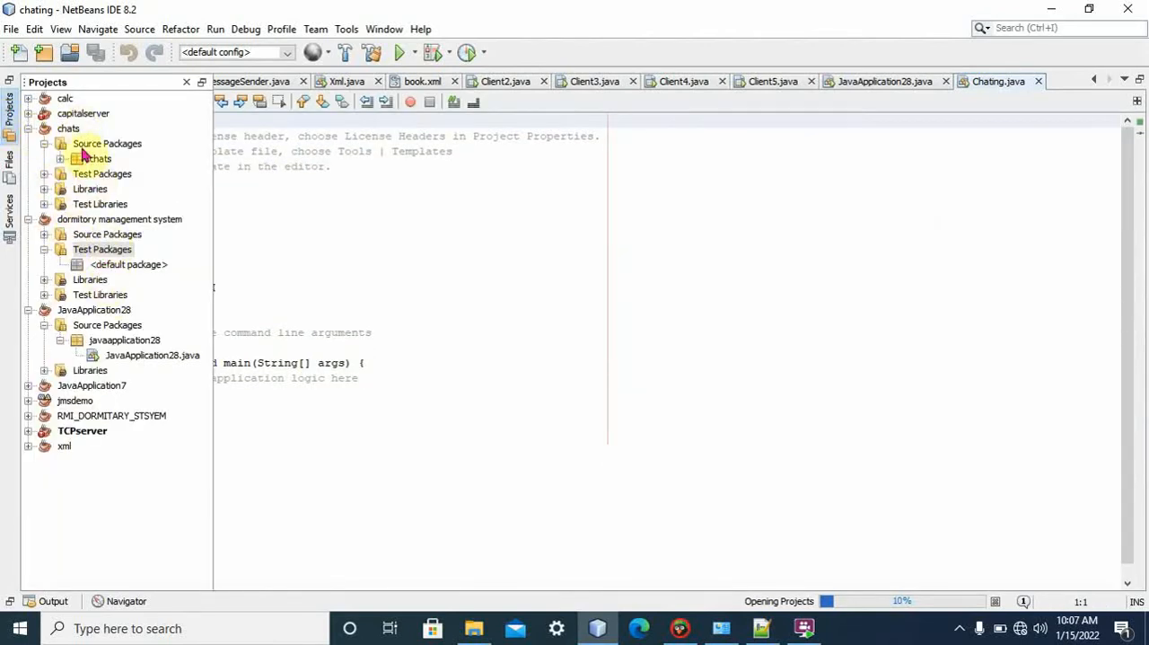
pyautogui.click(102, 248)
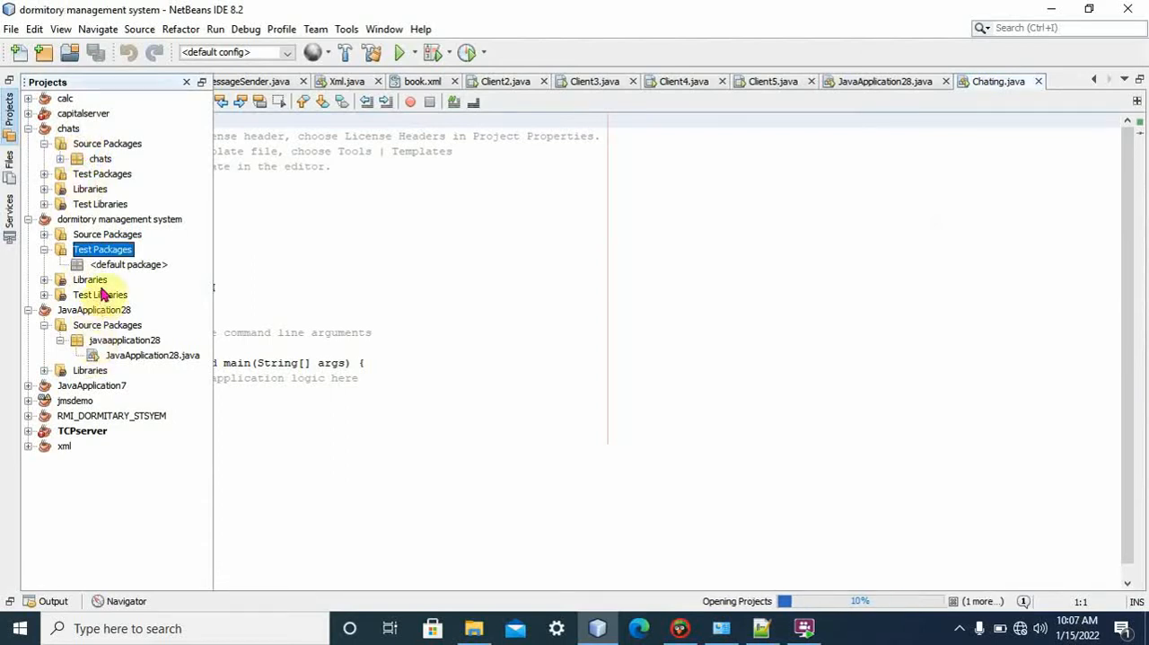
pyautogui.moveTo(136, 219)
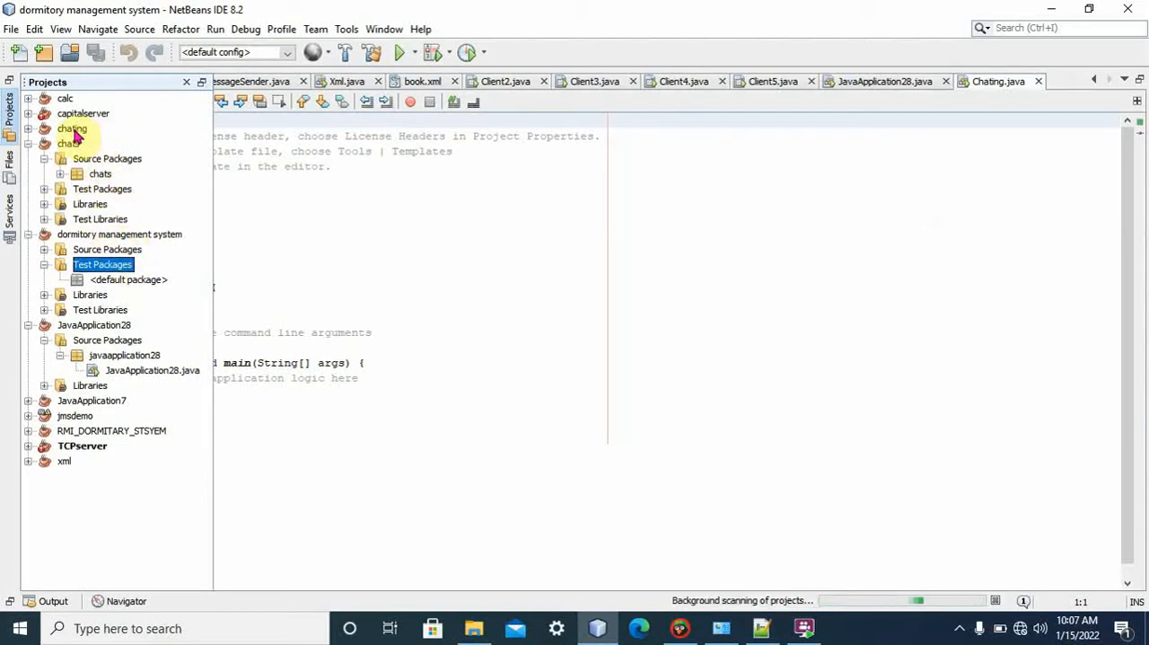
pyautogui.click(72, 129)
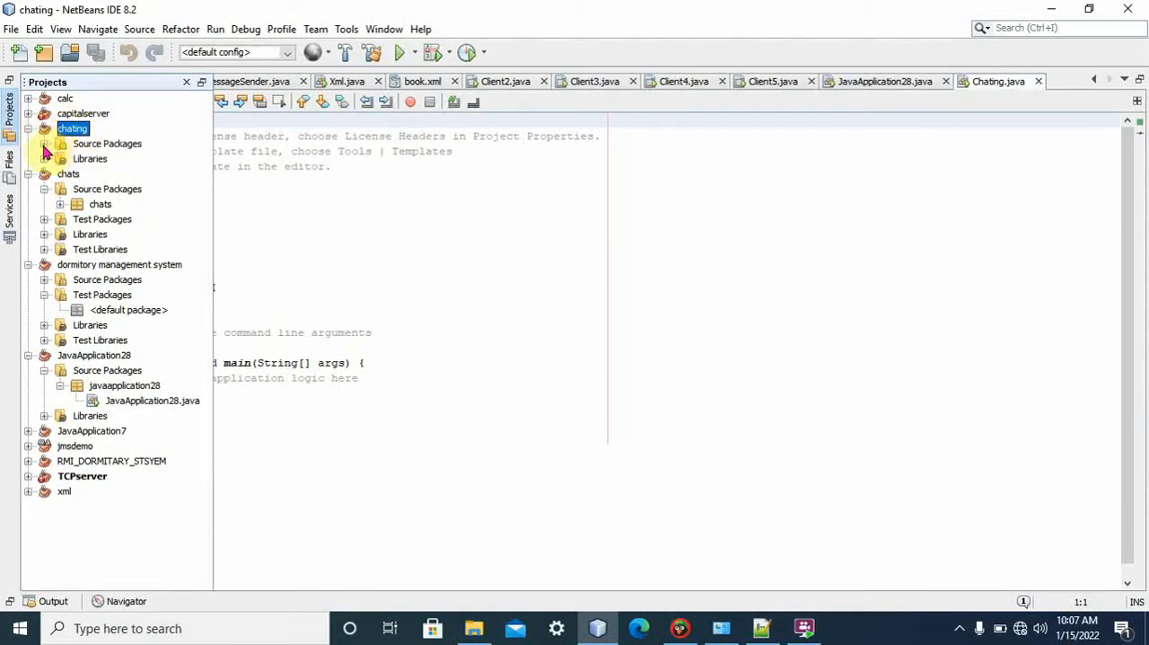
pyautogui.click(43, 144)
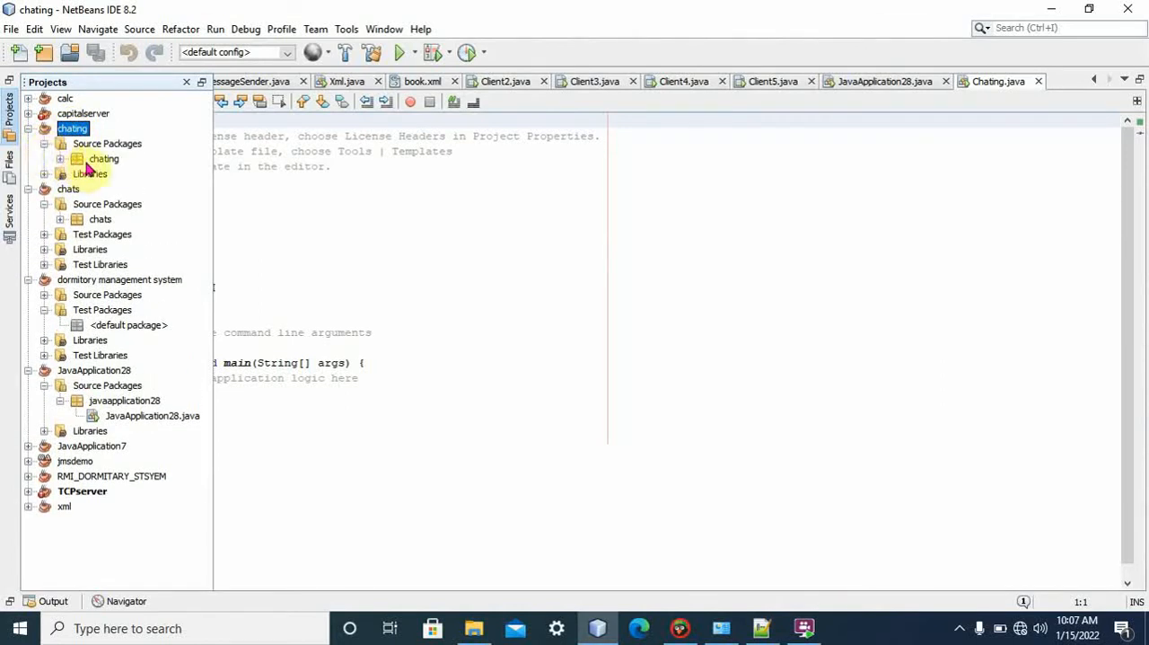
pyautogui.click(102, 158)
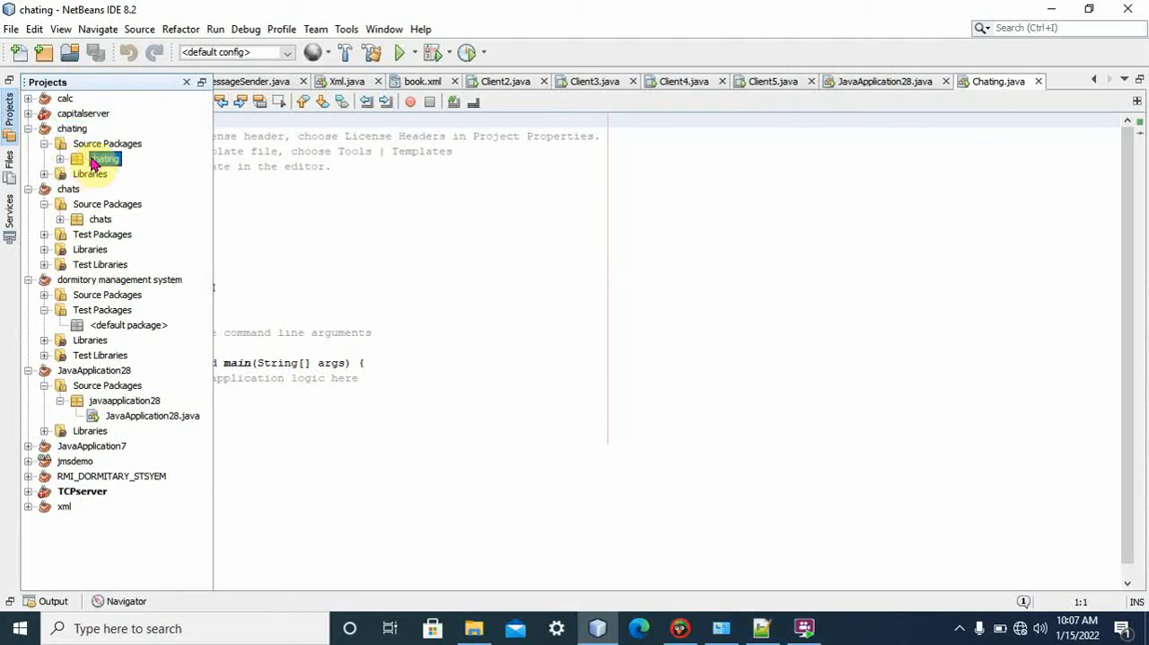
pyautogui.click(104, 158)
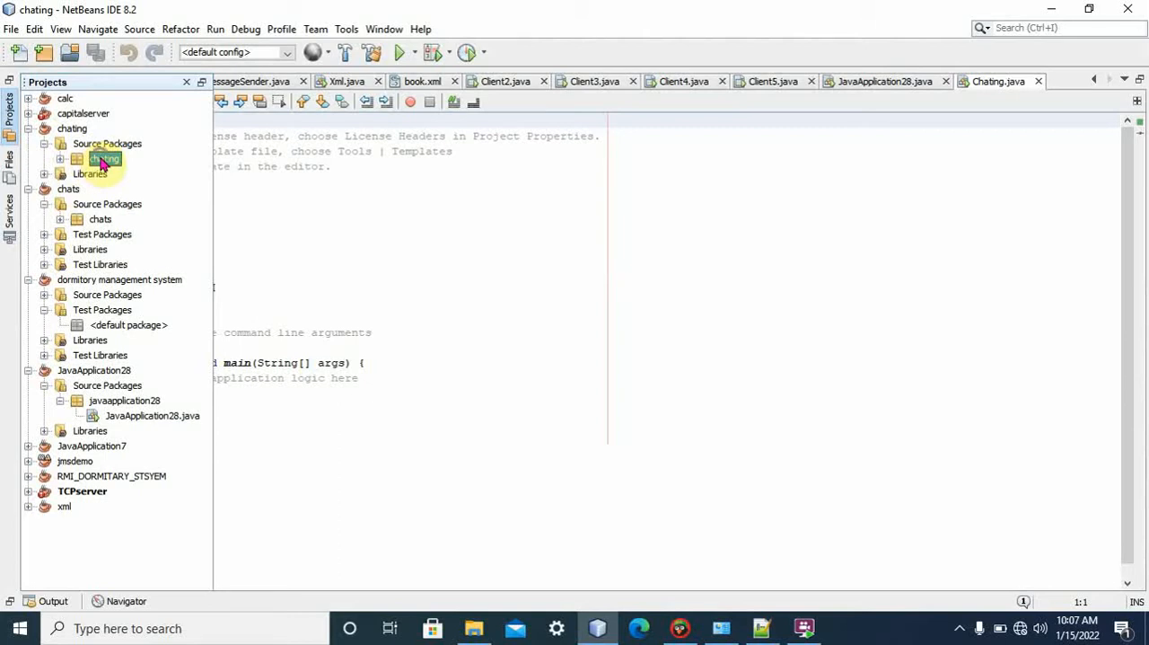
# - Add a JFrame form named server_chat to the chating package
pyautogui.rightClick(104, 158)
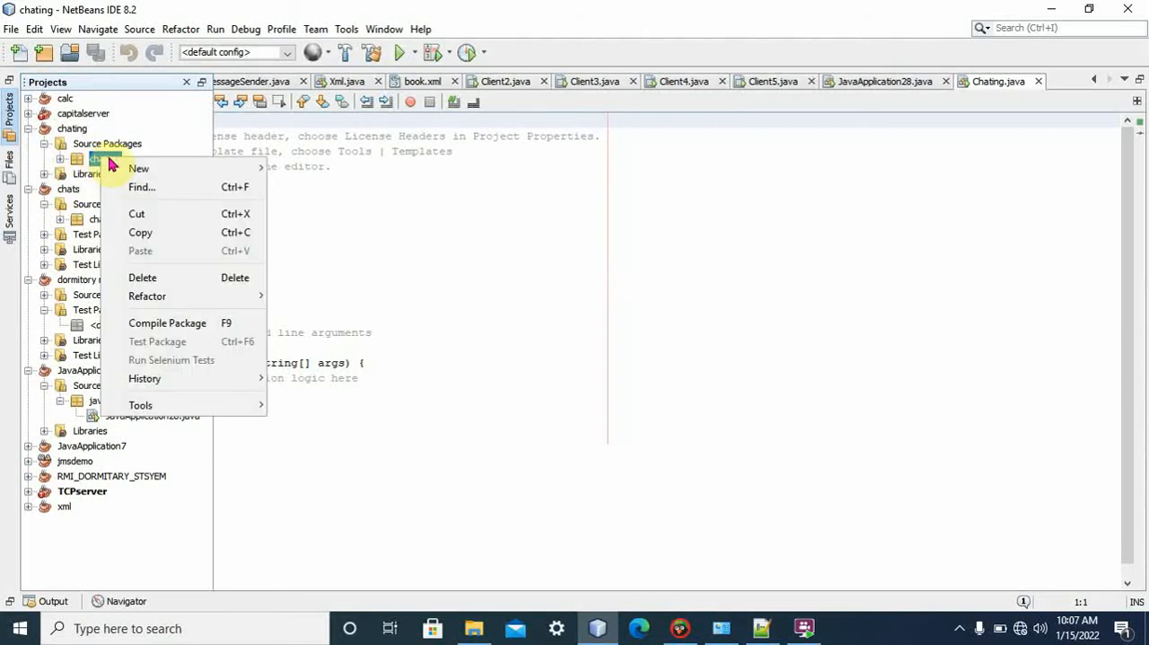
pyautogui.moveTo(139, 168)
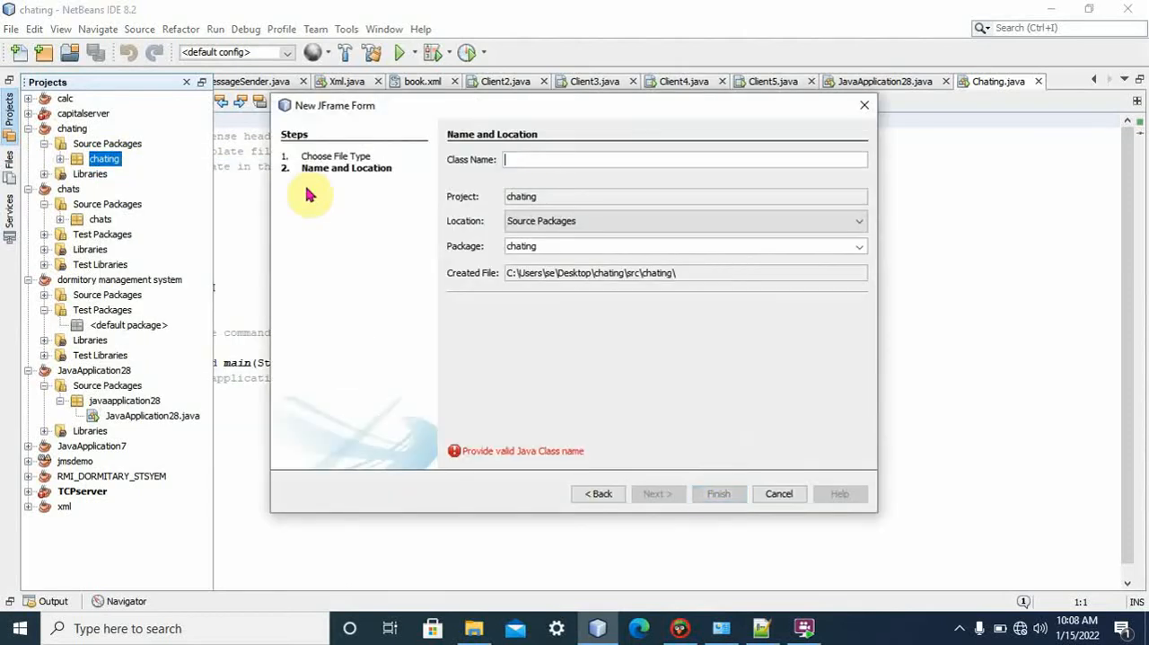
pyautogui.write('server_chat')
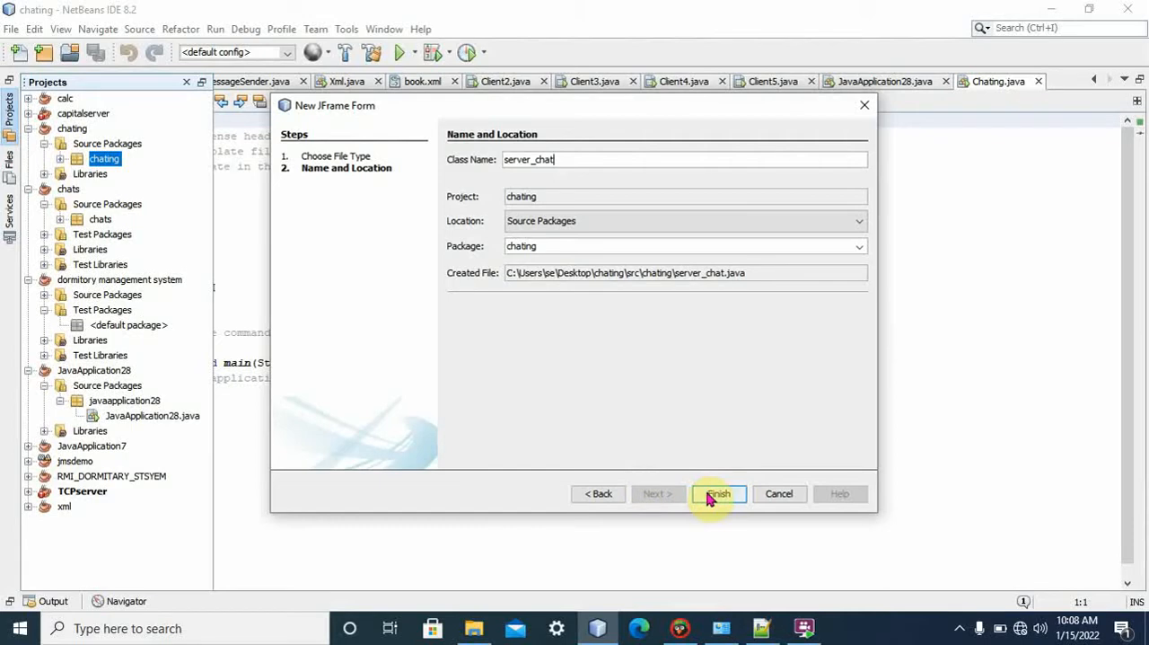
pyautogui.click(718, 492)
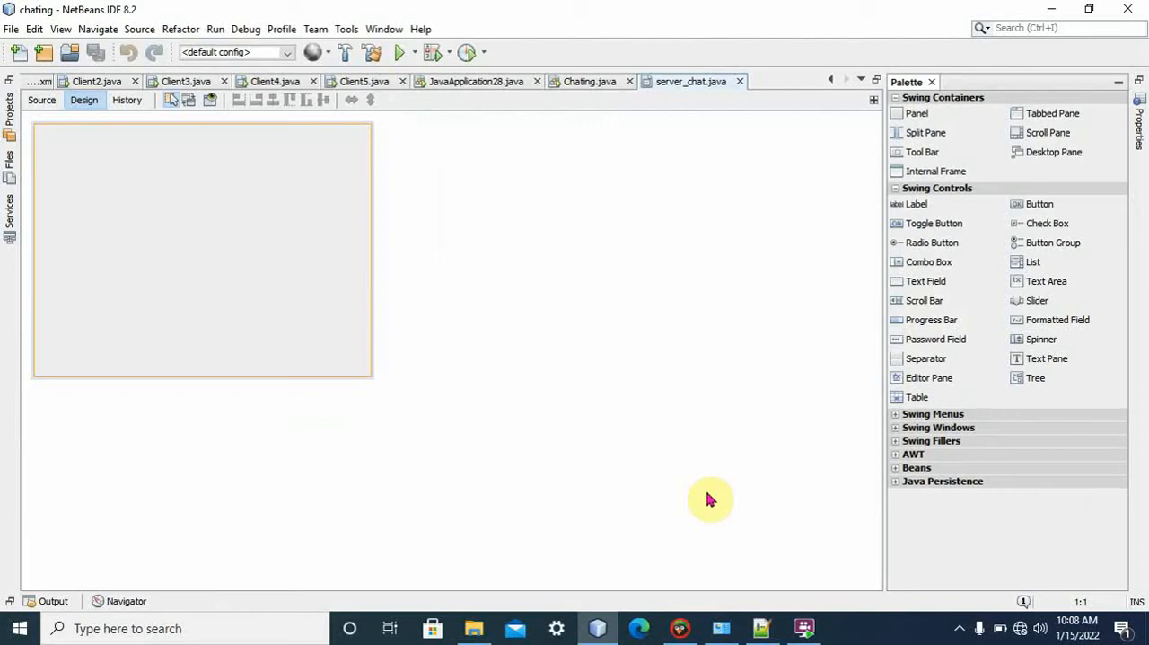
pyautogui.moveTo(478, 495)
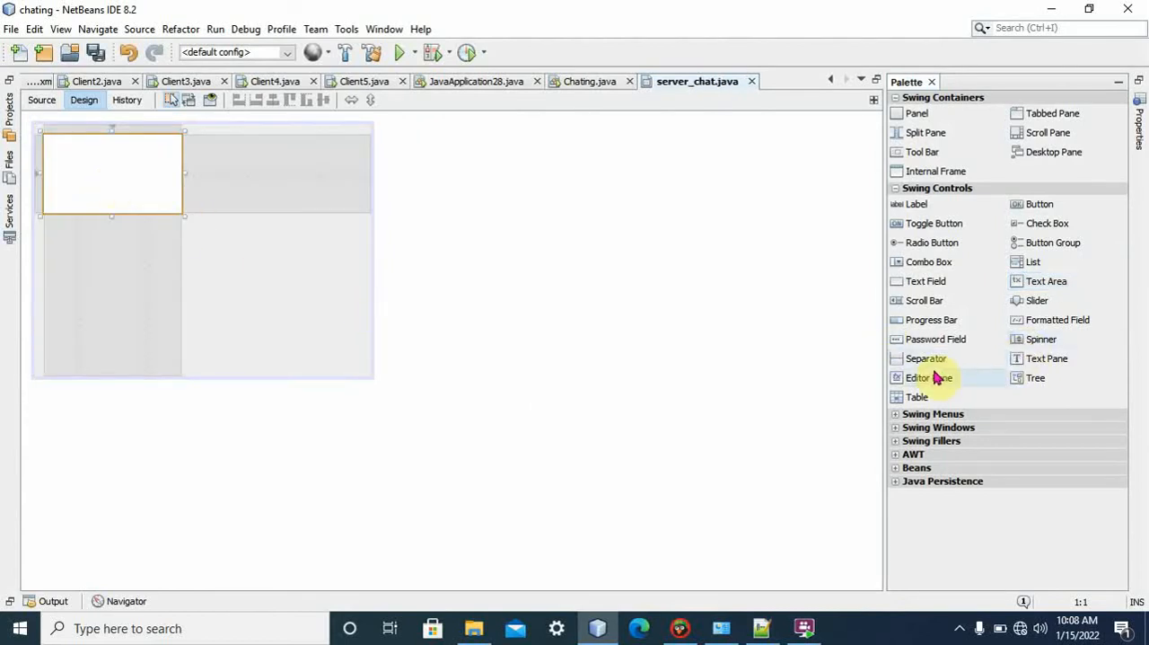
pyautogui.moveTo(932, 242)
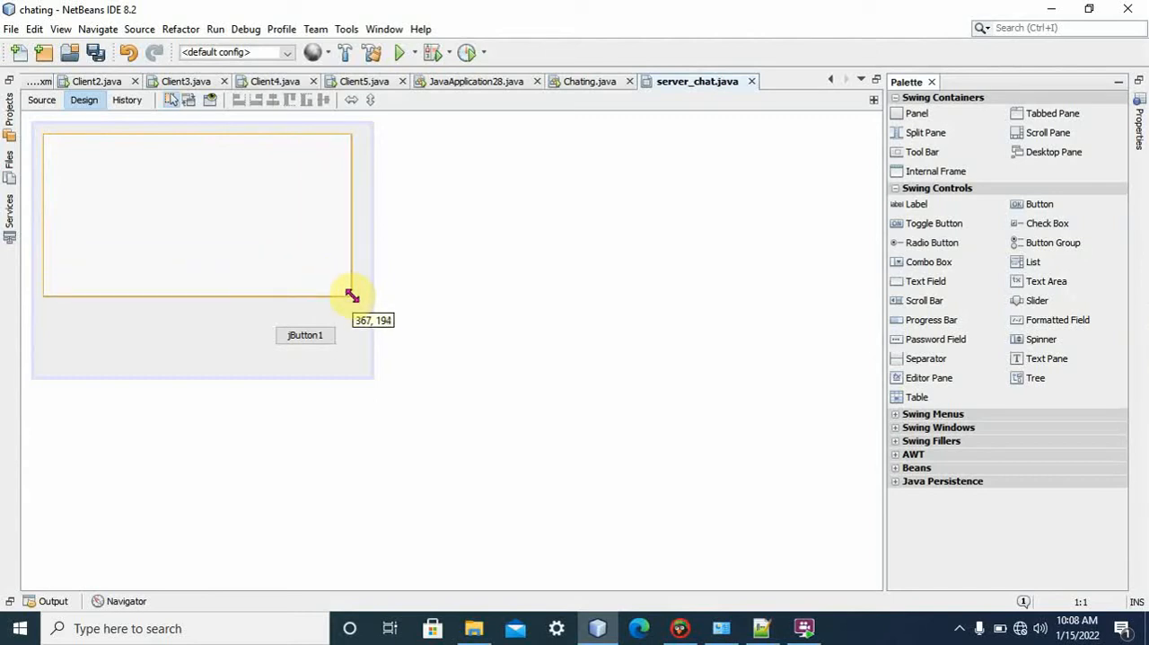
# - Enlarge the text area across the top and widen jTextField1 up to jButton1
pyautogui.moveTo(351, 294); pyautogui.dragTo(320, 337)
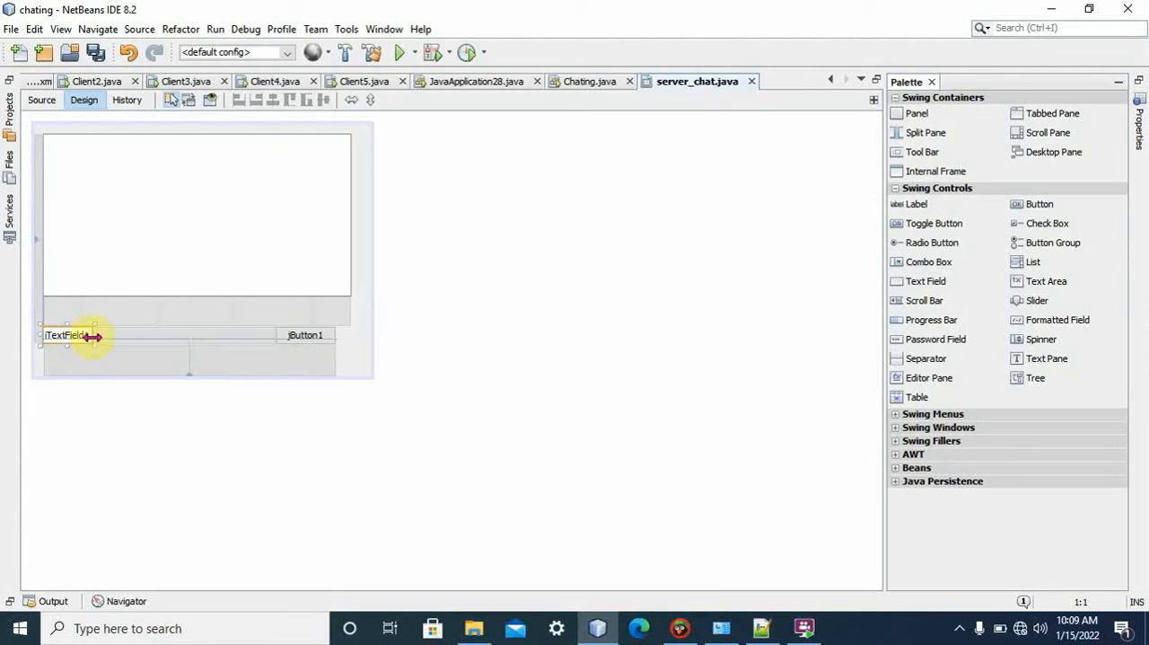
pyautogui.moveTo(93, 338); pyautogui.dragTo(247, 346)
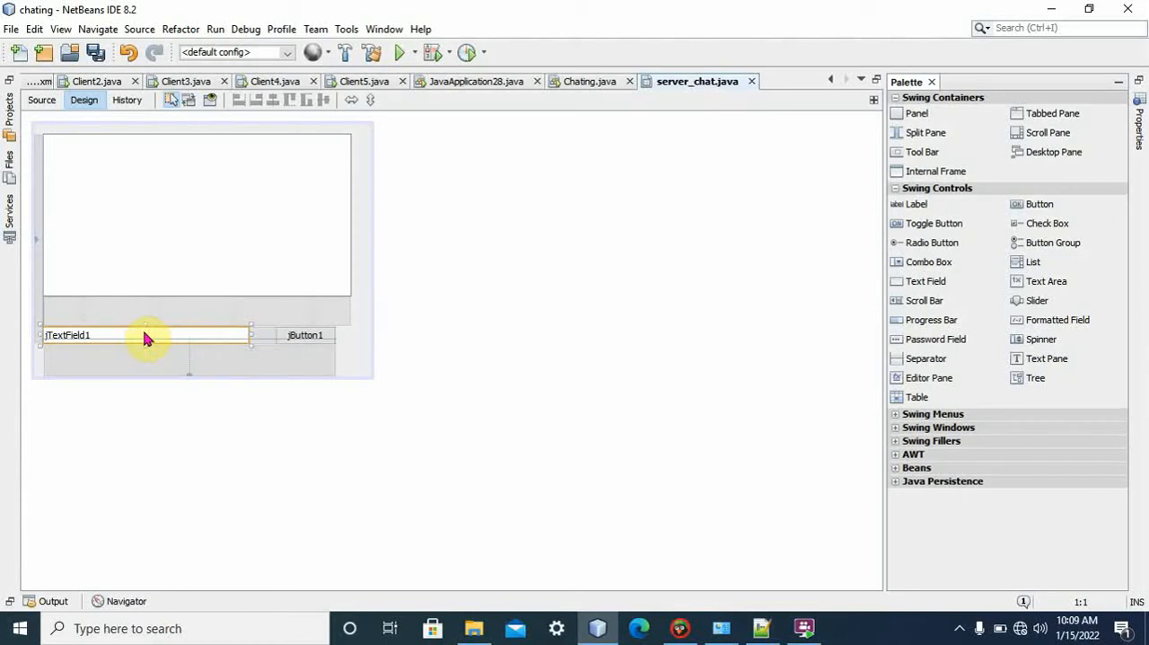
pyautogui.moveTo(162, 259)
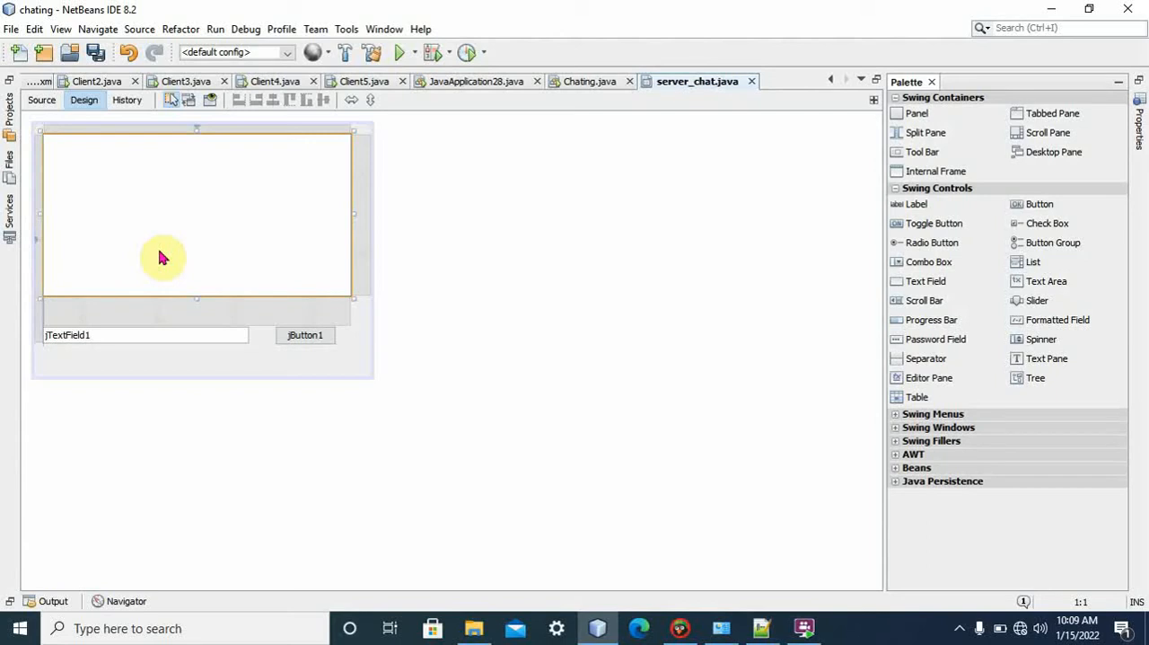
# - Rename the text area's variable to area_field in its Code properties
pyautogui.rightClick(161, 258)
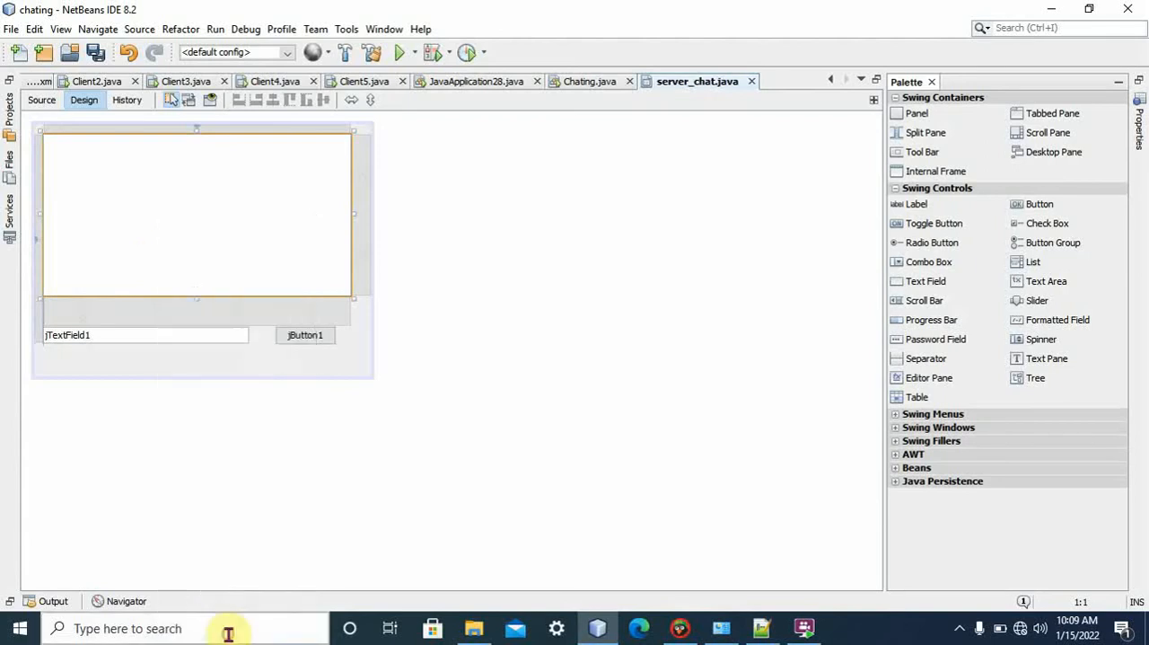
pyautogui.click(568, 97)
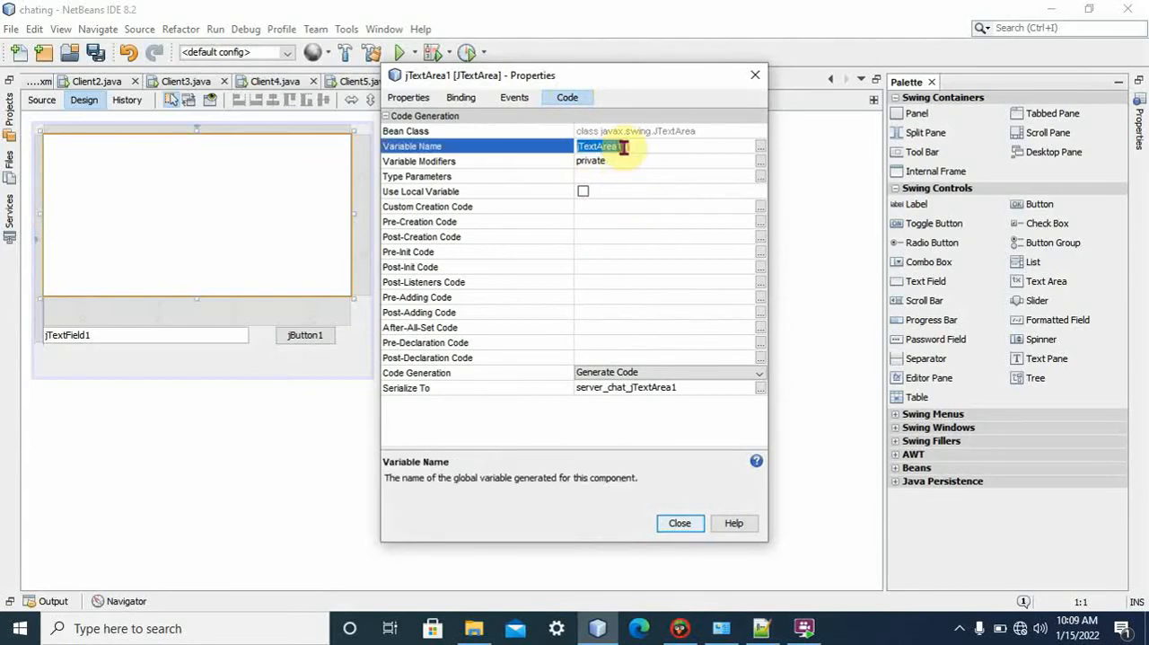
pyautogui.write('area')
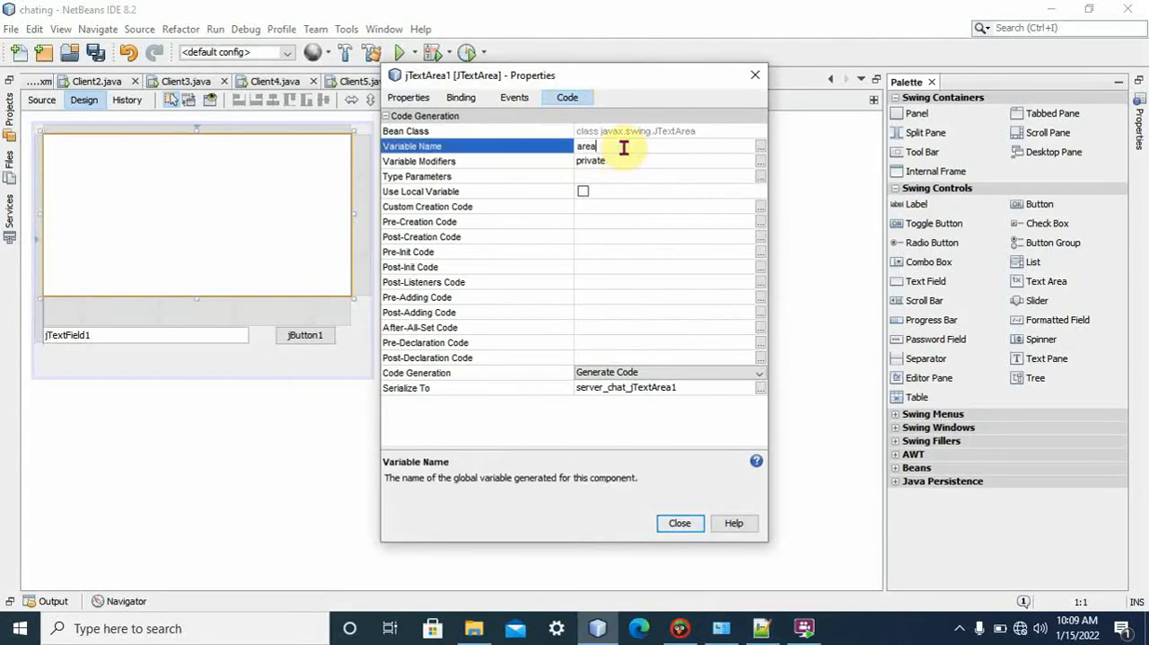
pyautogui.write('_field')
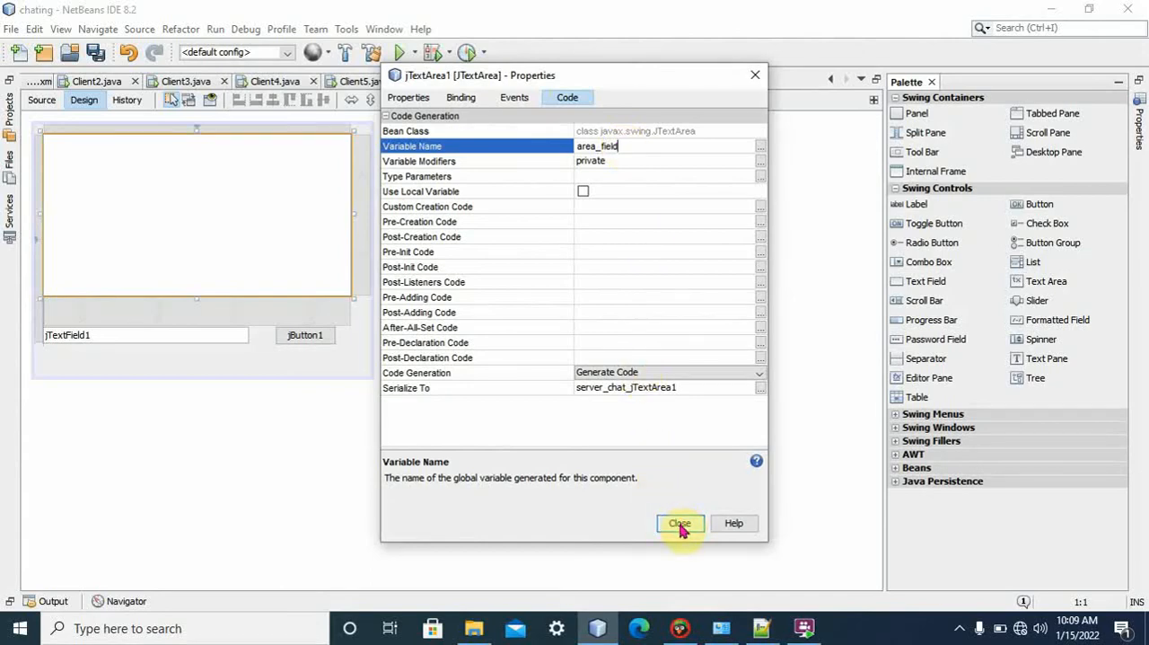
pyautogui.click(679, 524)
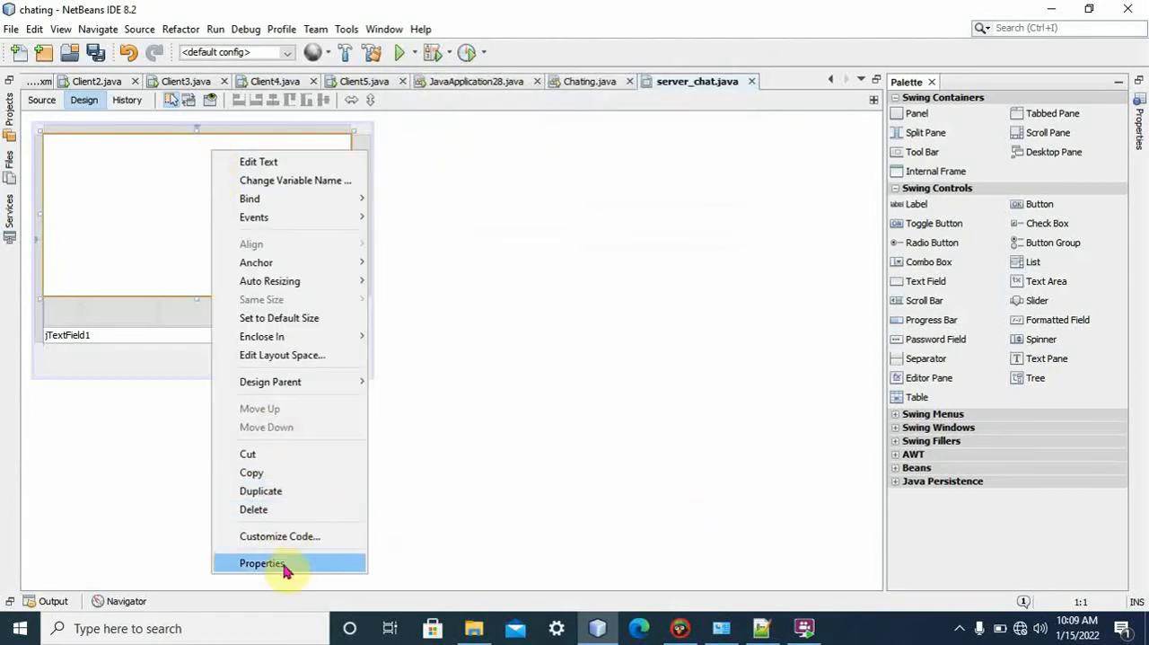
# - Add the static modifier to the area_field variable
pyautogui.click(262, 563)
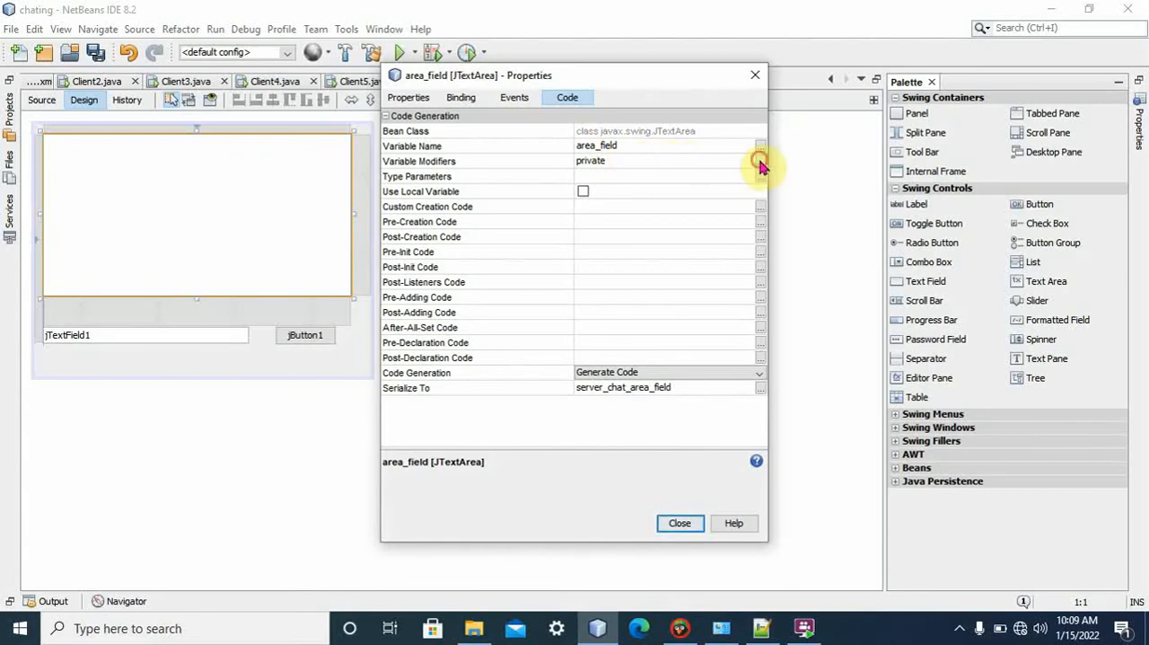
pyautogui.click(761, 162)
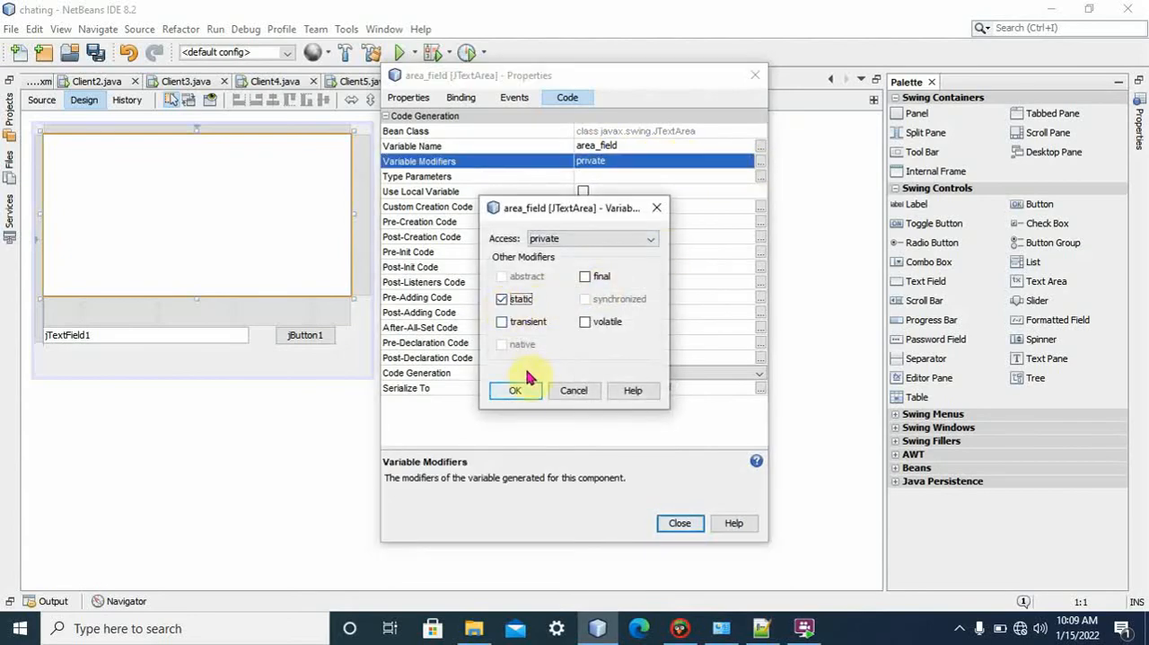
pyautogui.click(513, 390)
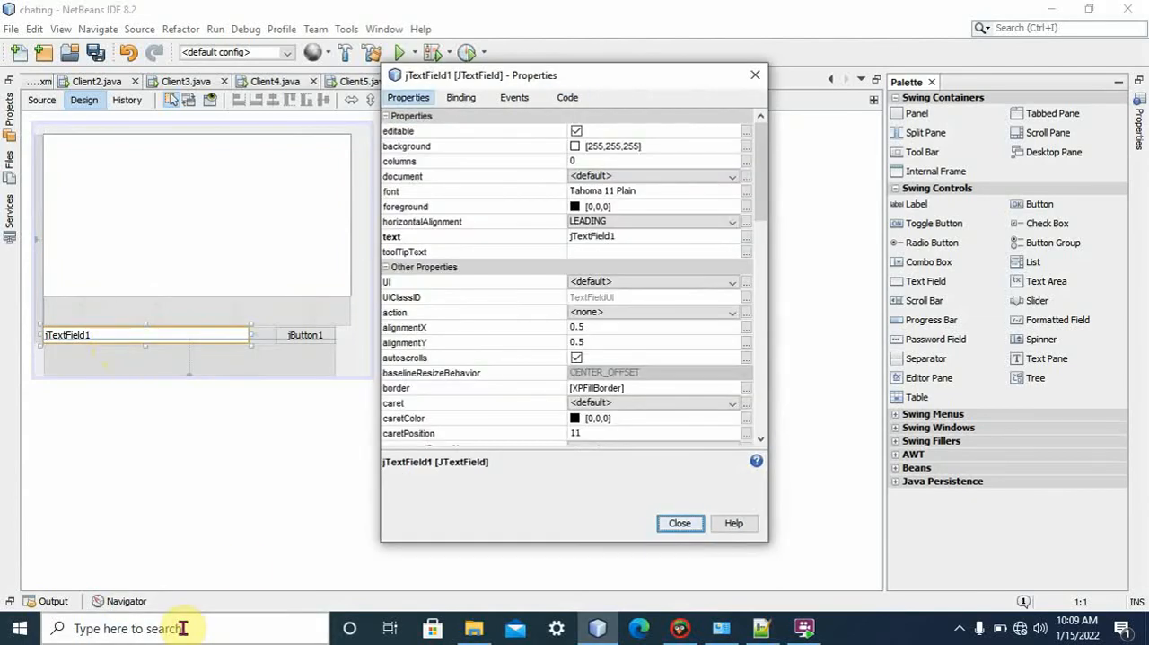
# - After the duplicate area_field name is rejected, name the text field's variable text_field
pyautogui.click(568, 97)
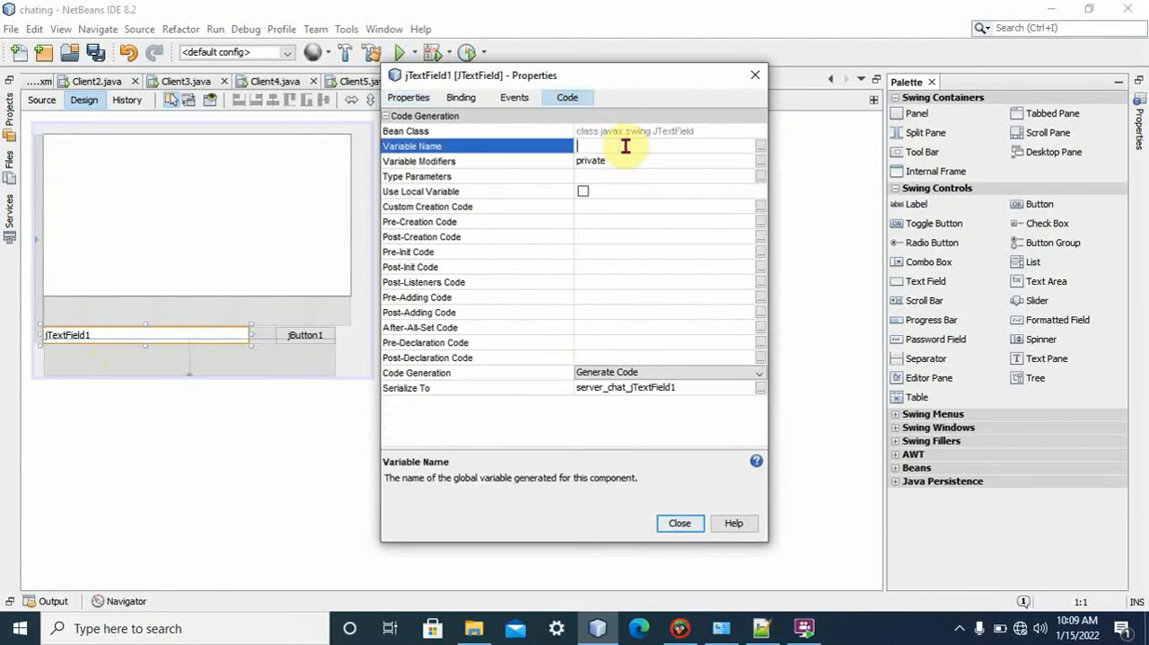
pyautogui.write('area_field')
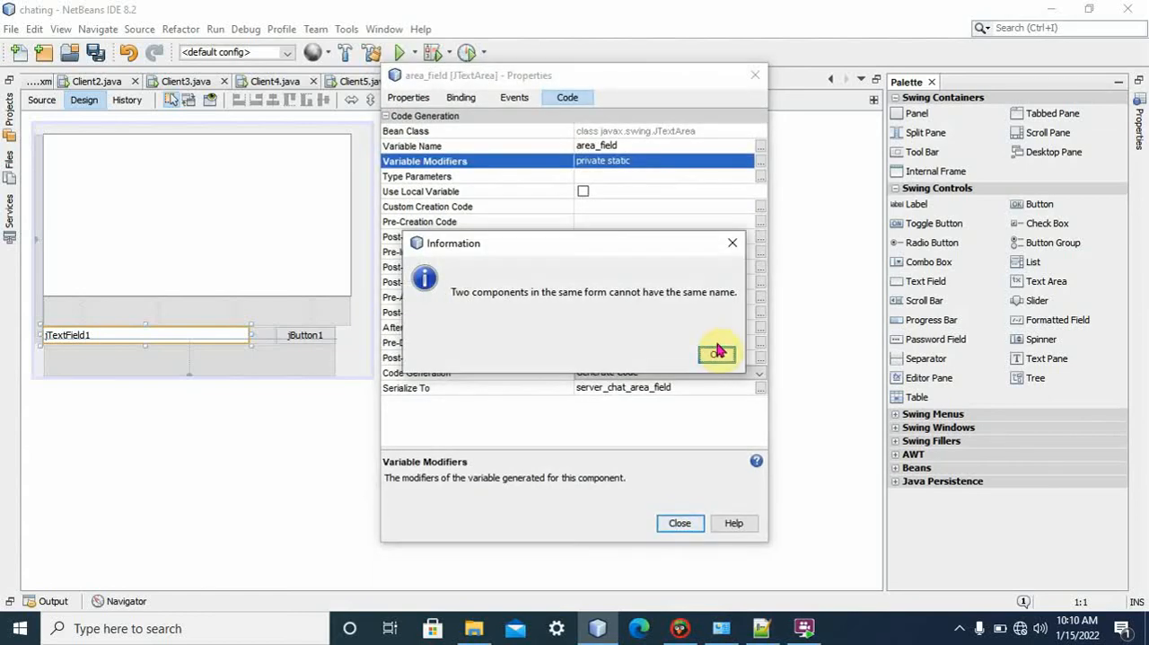
pyautogui.moveTo(732, 244)
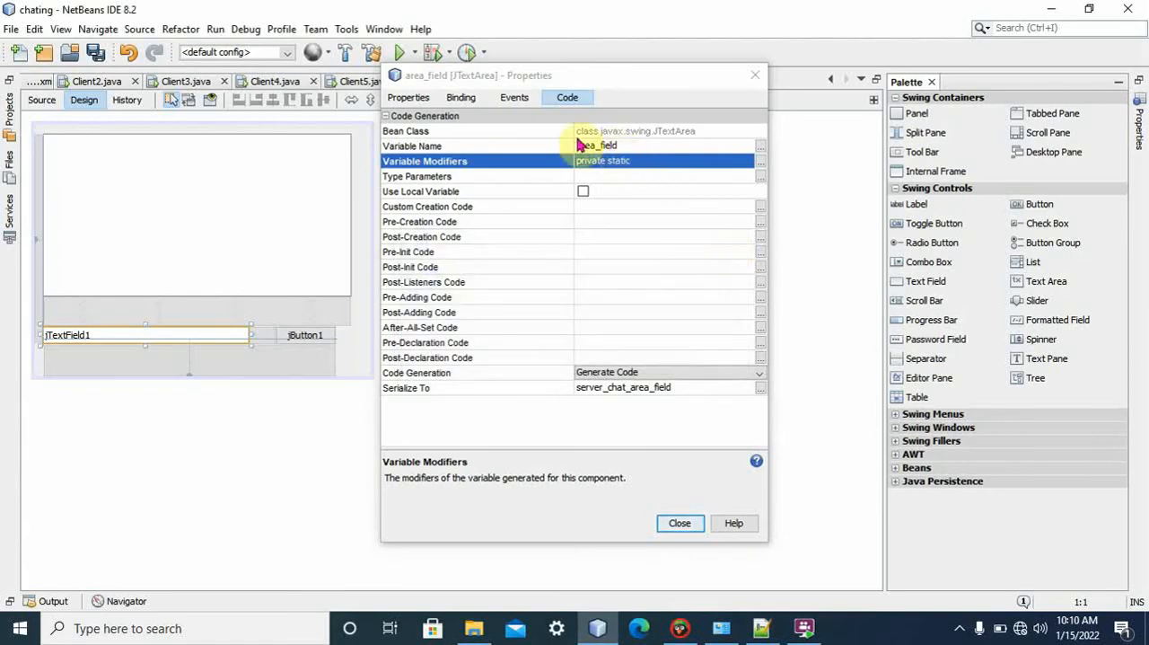
pyautogui.click(596, 145)
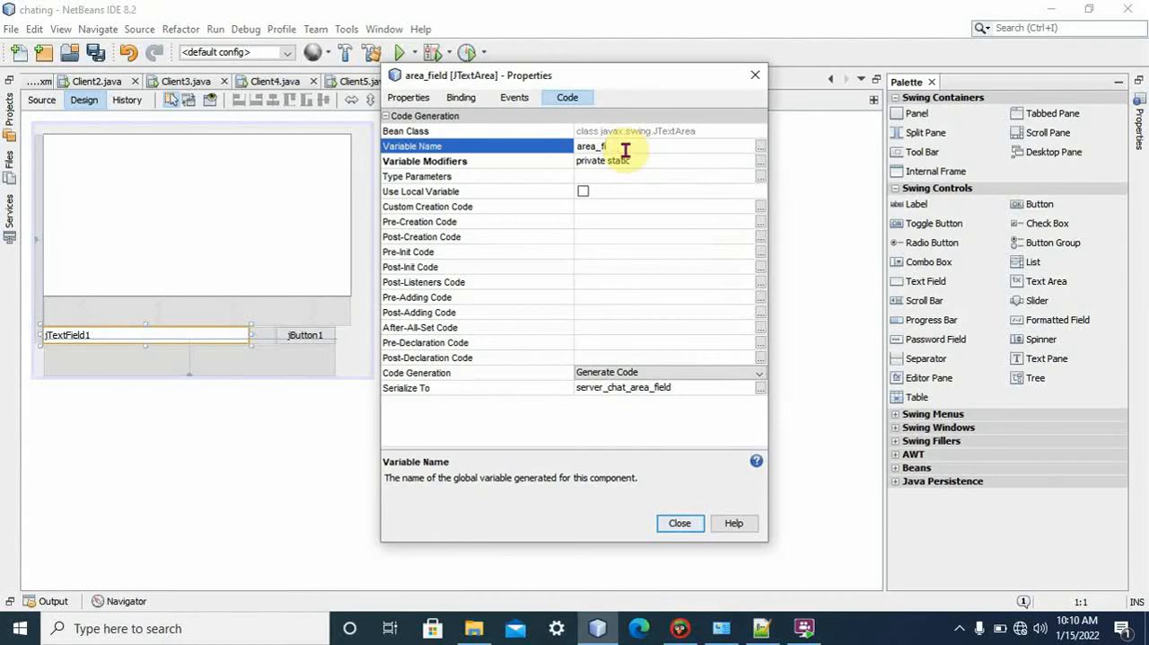
pyautogui.press('Backspace')
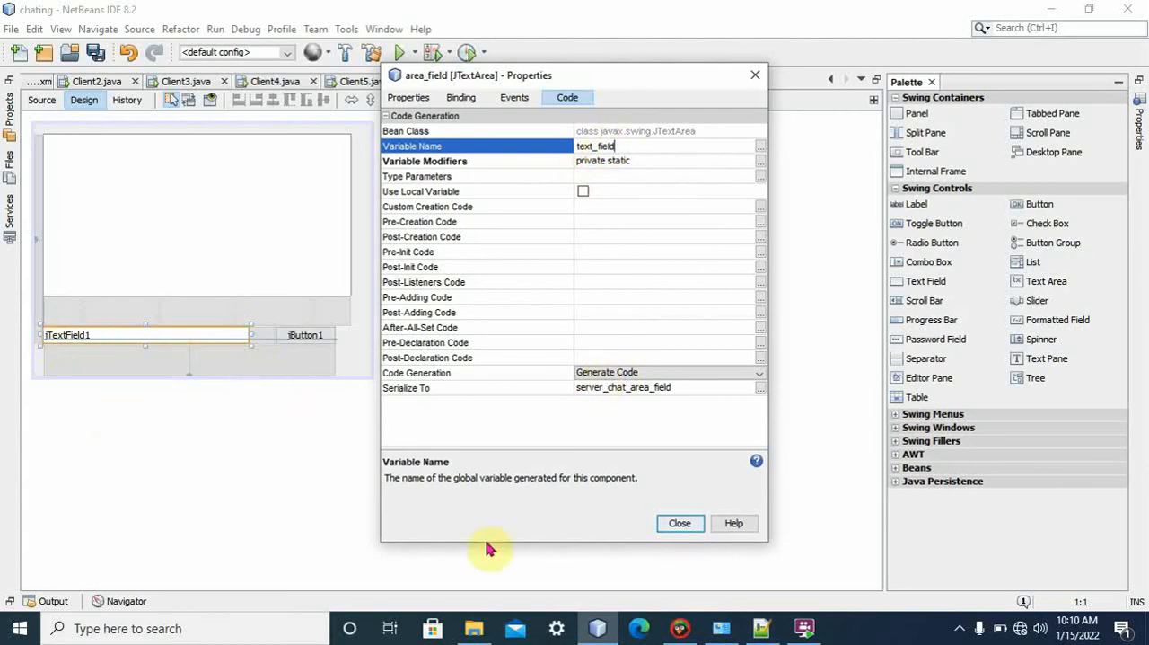
pyautogui.click(679, 523)
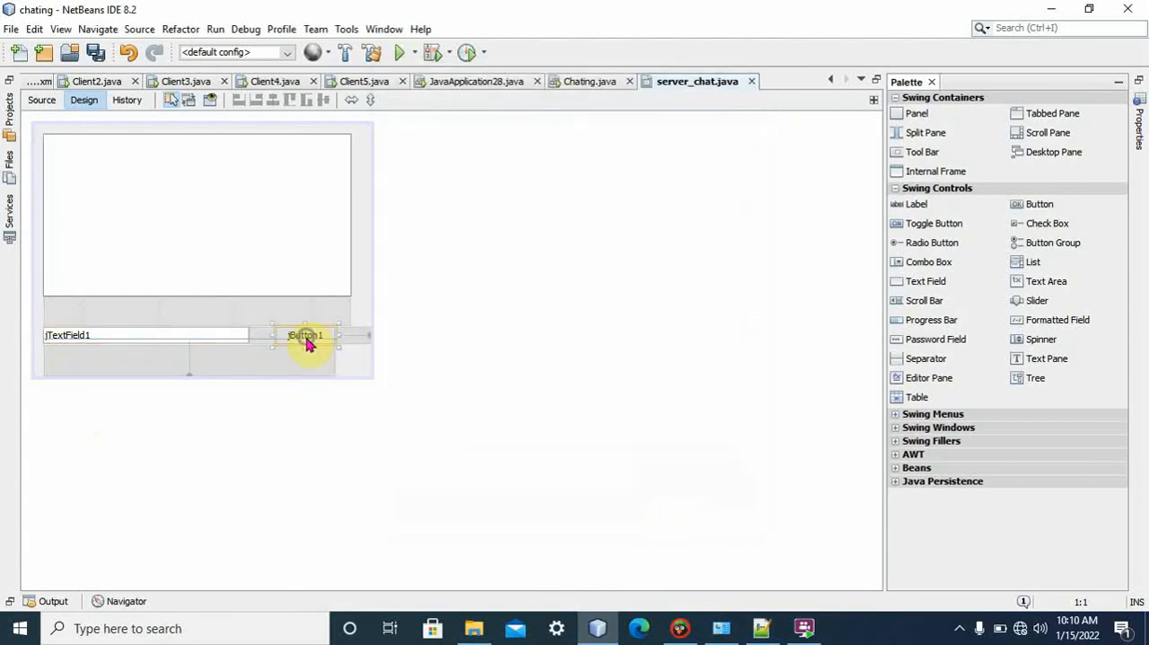
# - Set jButton1's variable name to send in its Code properties
pyautogui.doubleClick(306, 334)
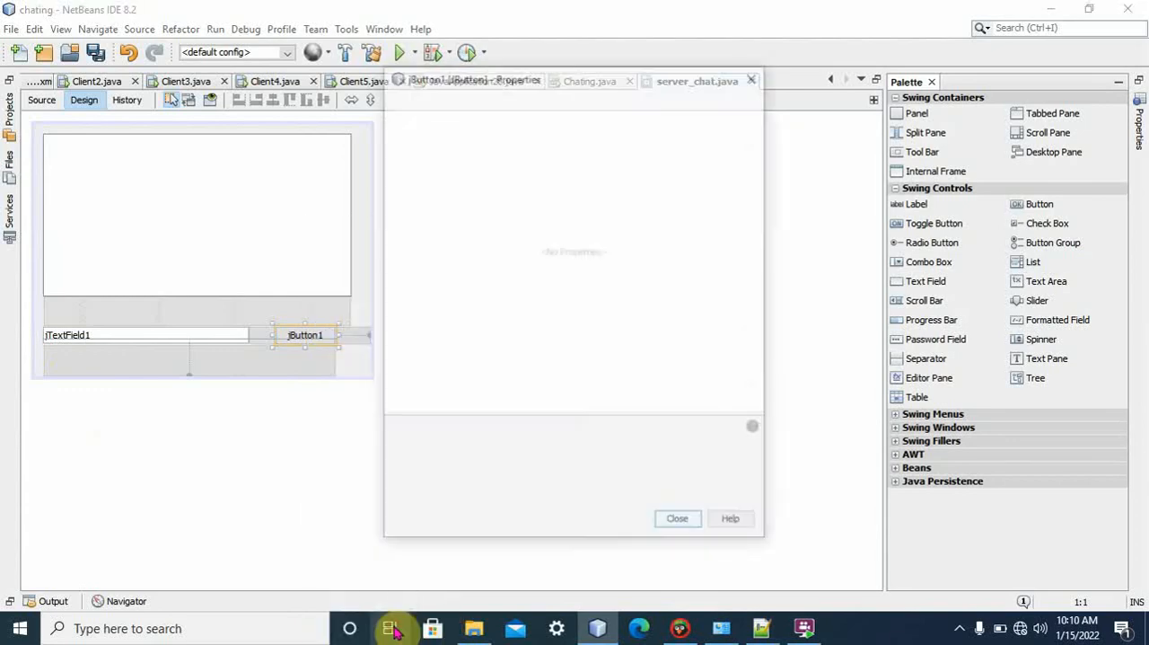
pyautogui.click(567, 97)
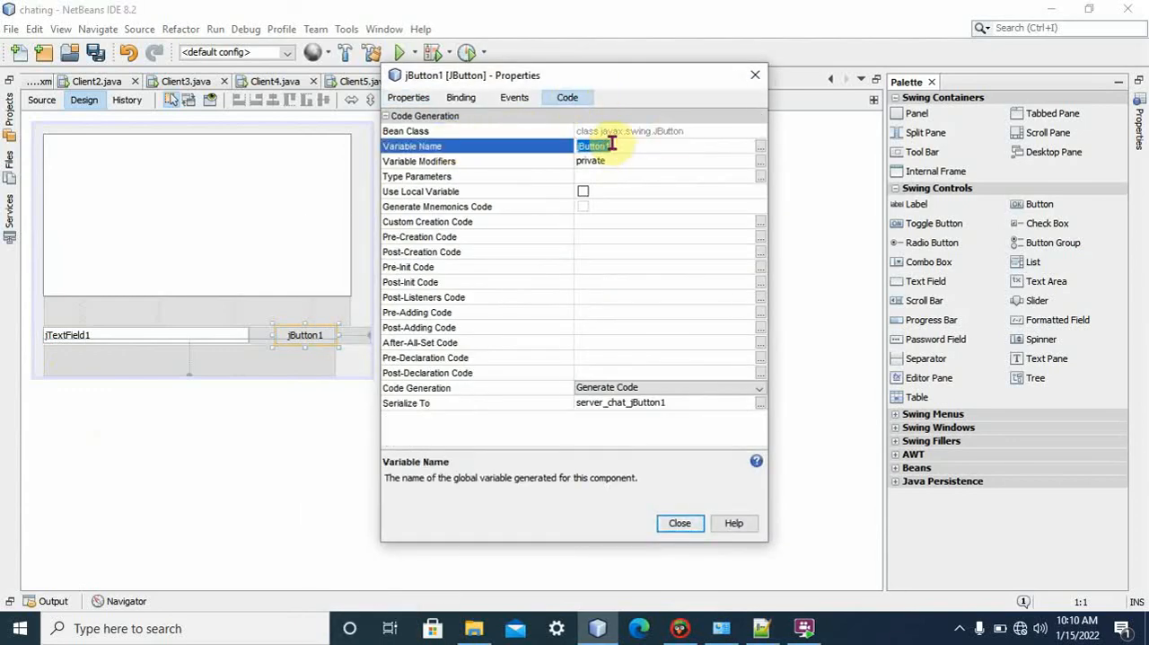
pyautogui.write('send')
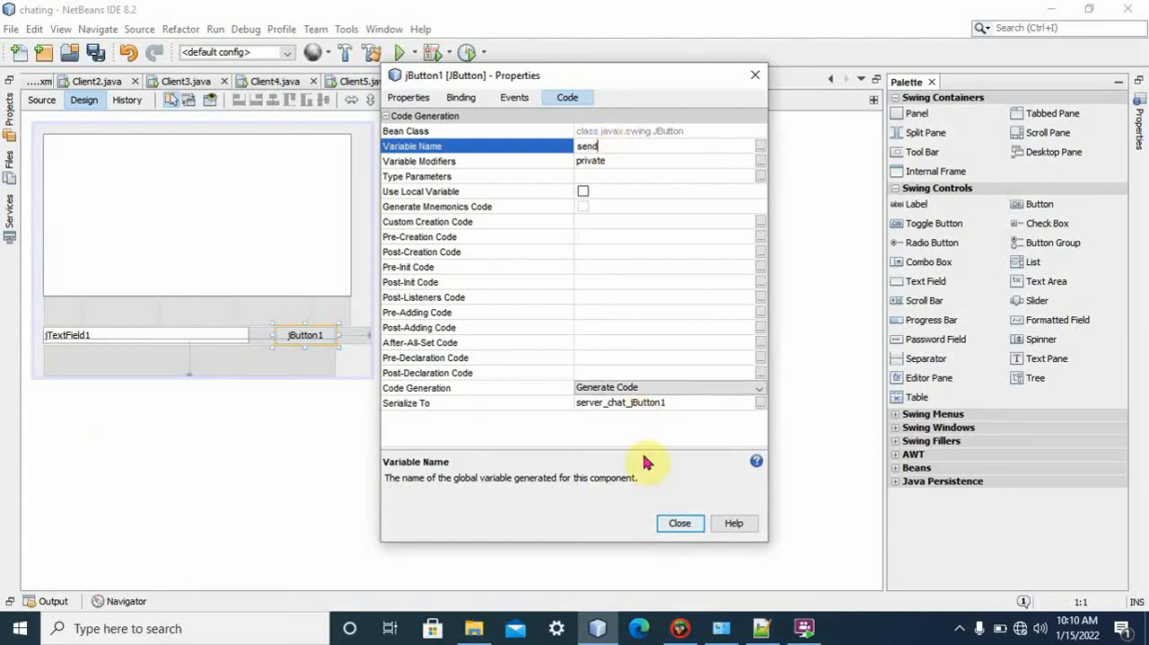